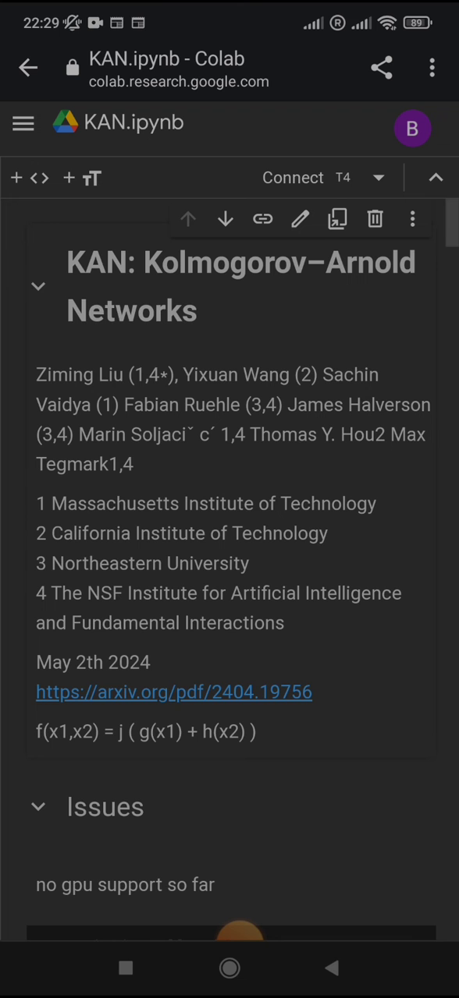
pyautogui.scroll(-3)
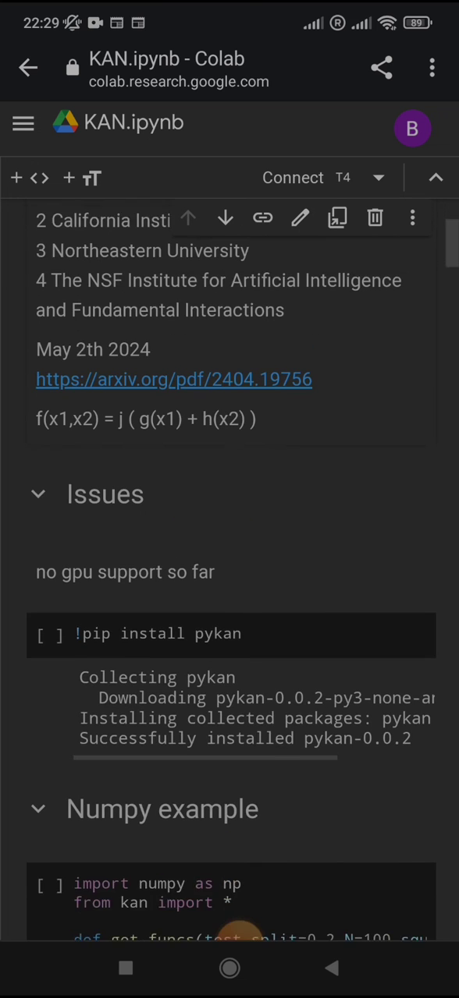
pyautogui.scroll(-3)
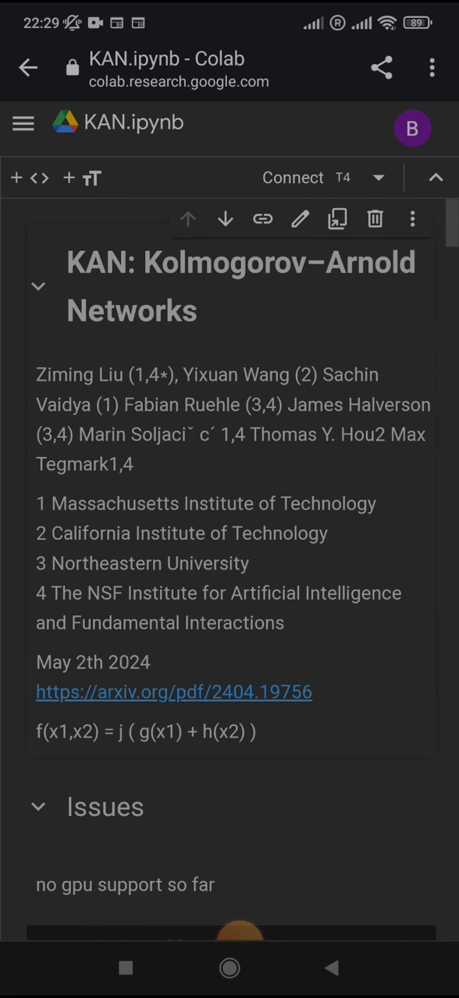
pyautogui.scroll(-3)
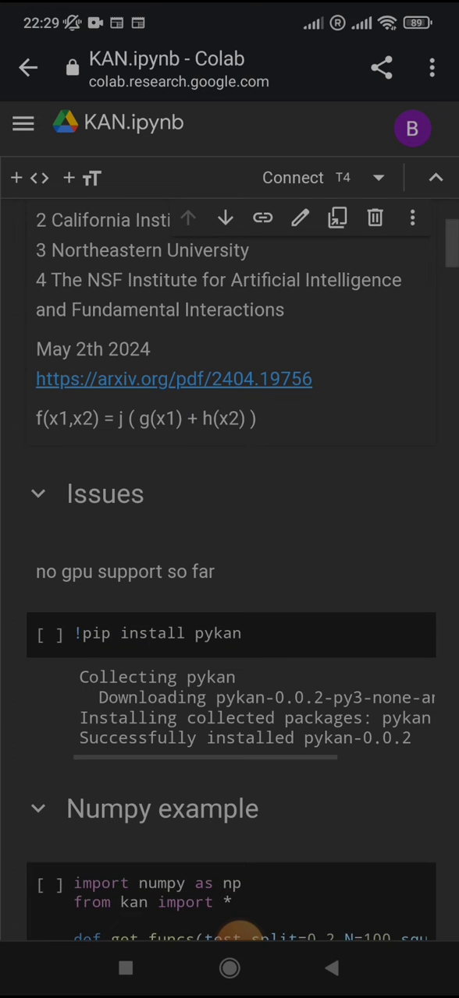
pyautogui.scroll(-3)
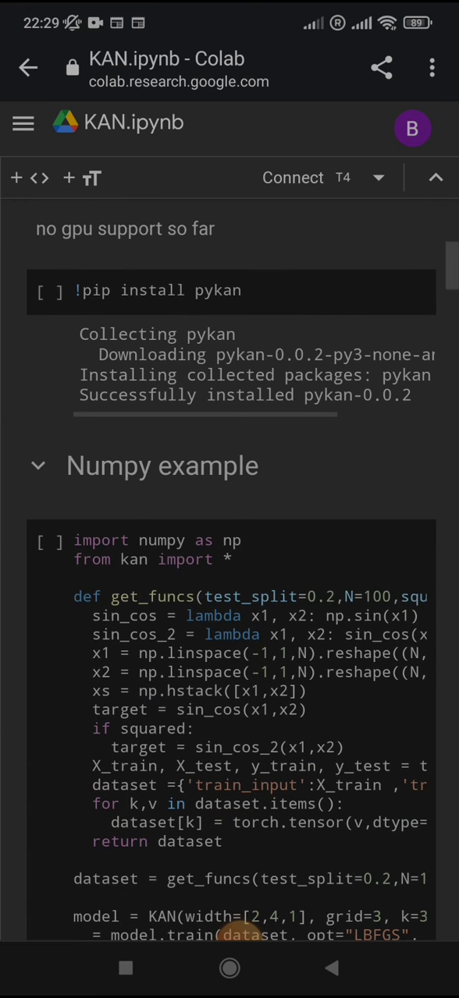
pyautogui.scroll(-3)
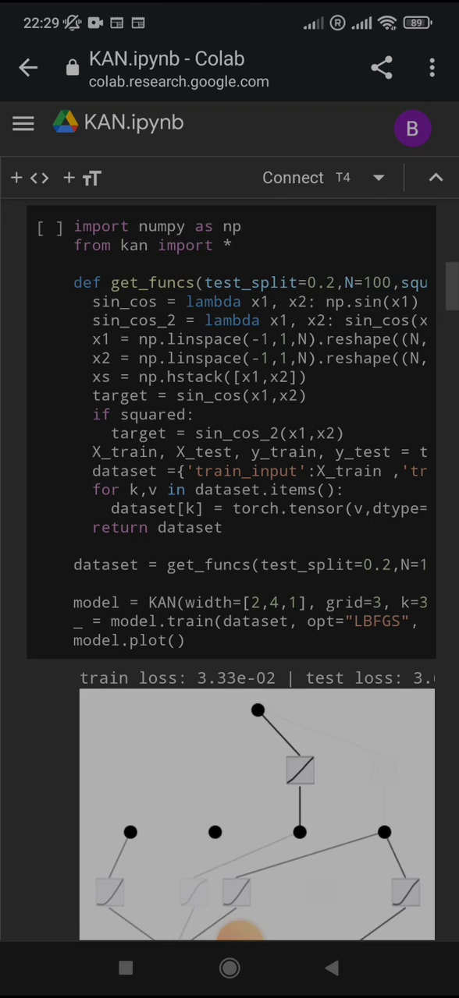
pyautogui.scroll(-3)
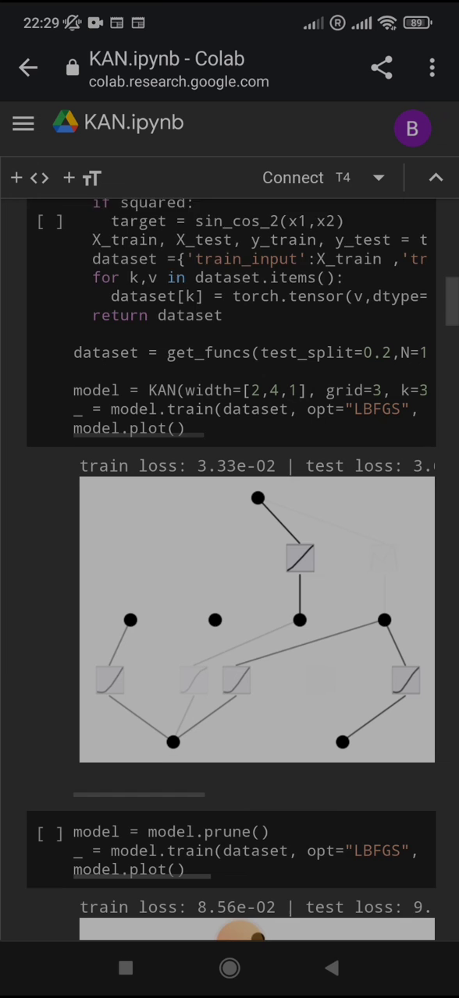
pyautogui.scroll(-3)
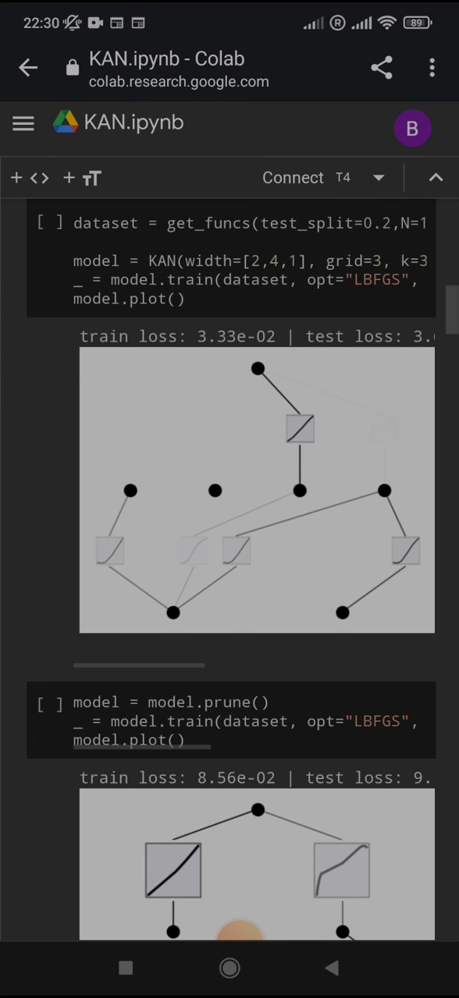
pyautogui.scroll(-3)
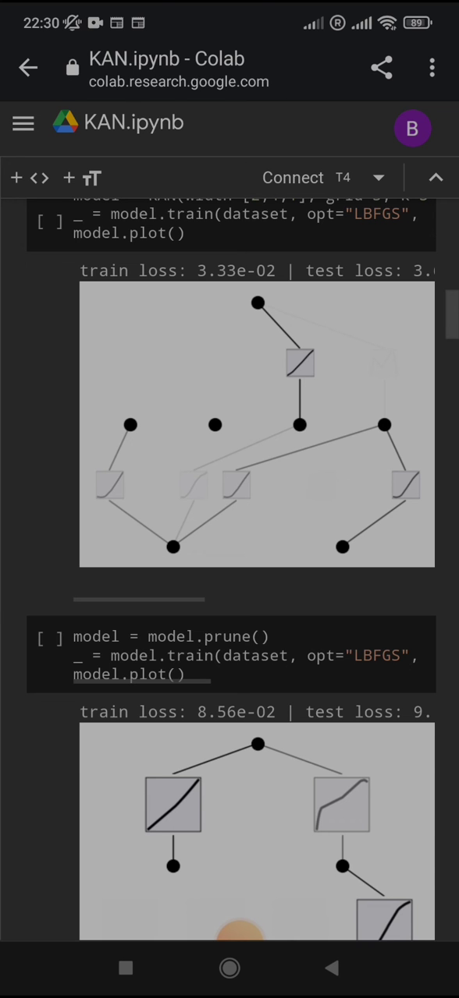
pyautogui.scroll(-3)
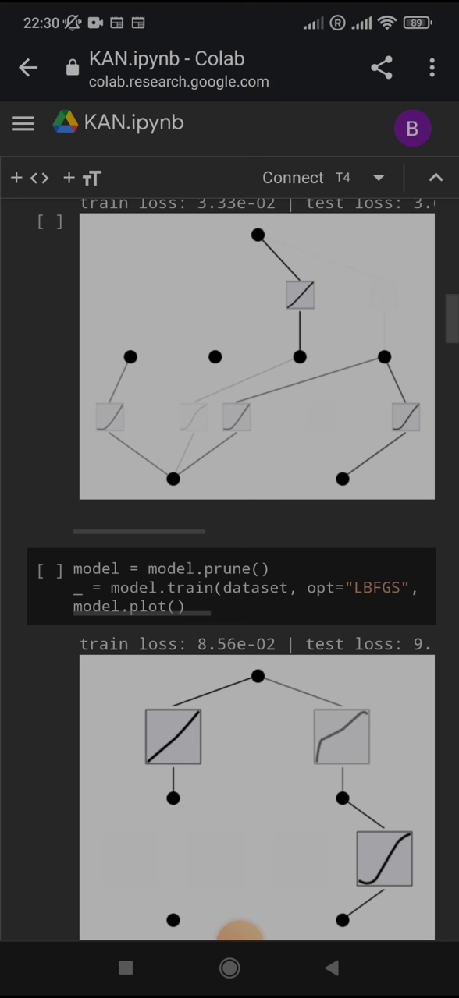
pyautogui.scroll(-3)
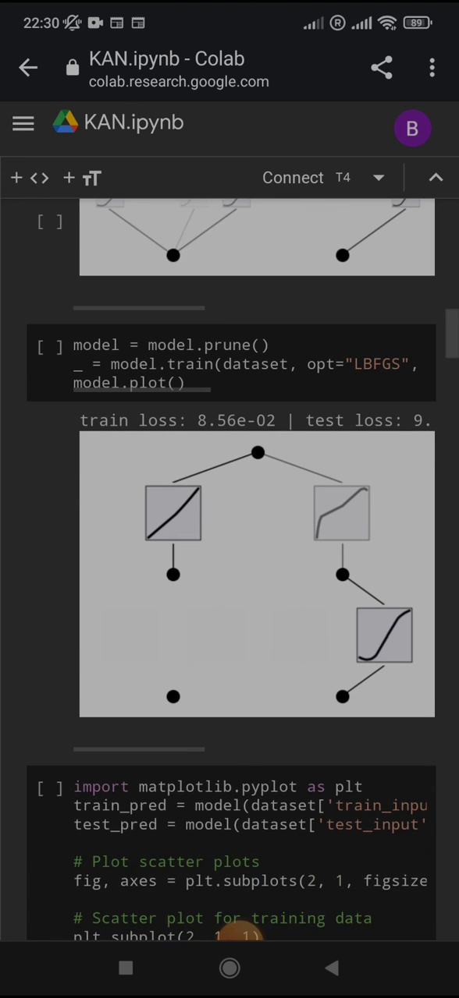
pyautogui.scroll(-3)
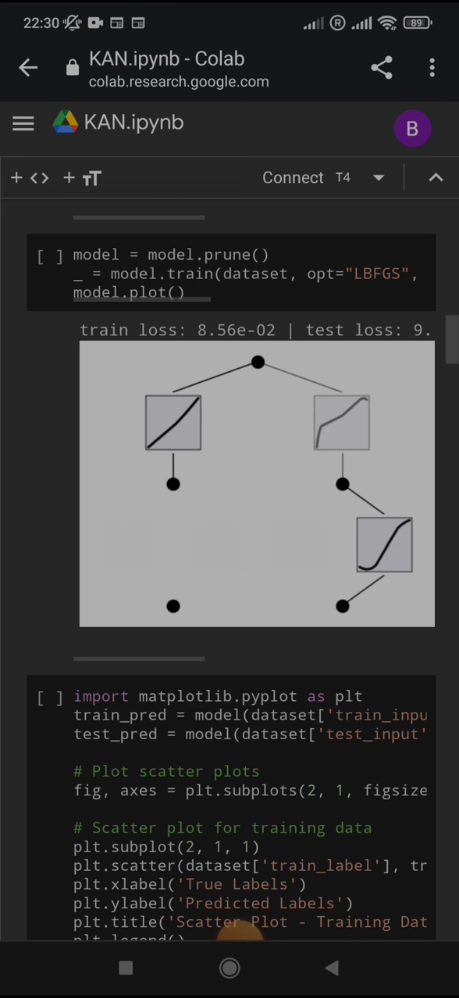
pyautogui.scroll(-3)
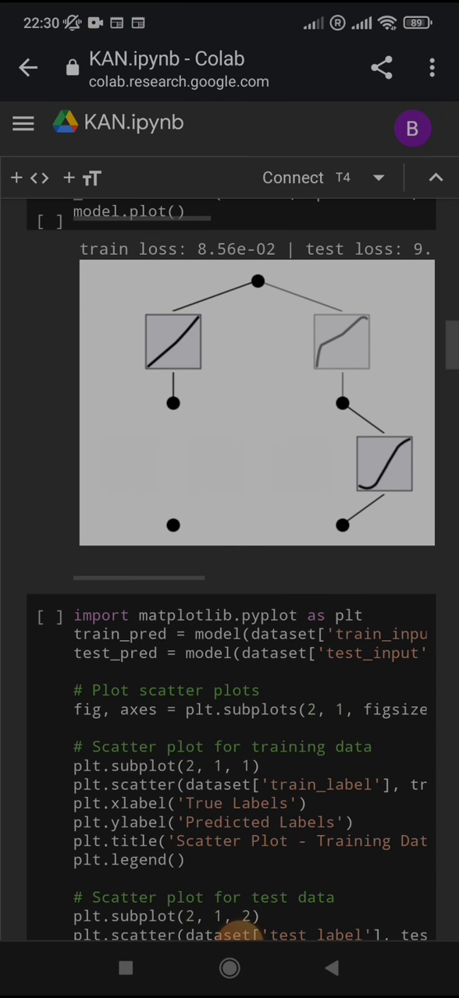
pyautogui.scroll(-3)
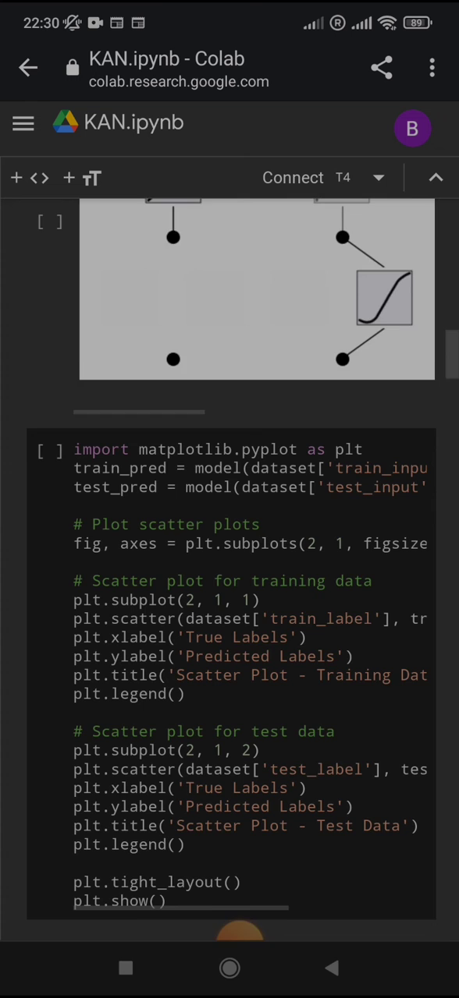
pyautogui.scroll(-3)
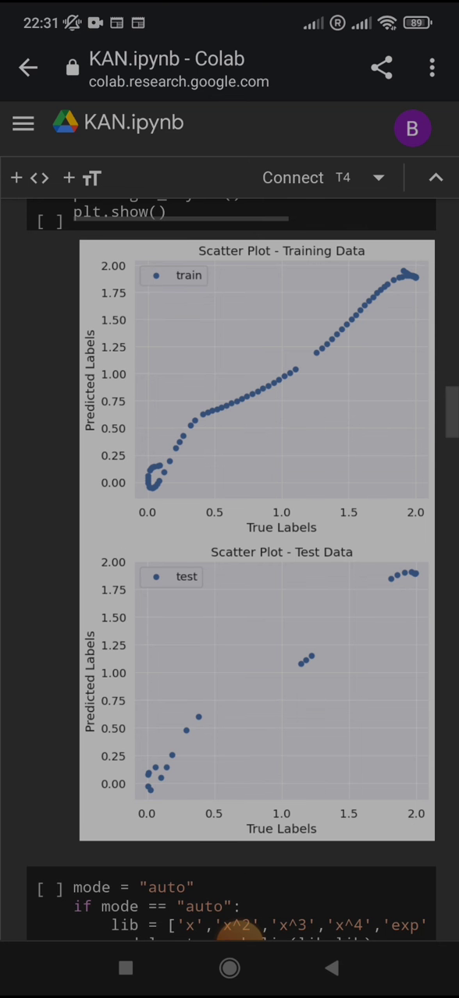
pyautogui.scroll(-3)
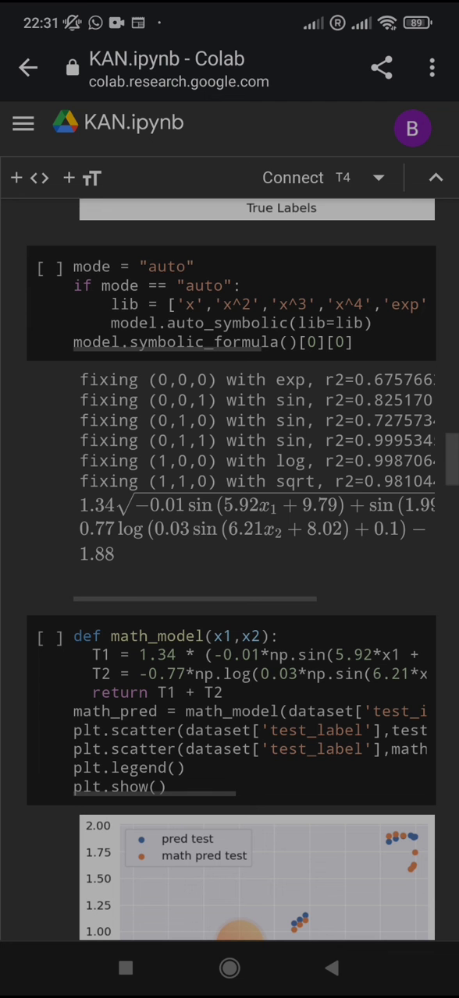
pyautogui.scroll(-3)
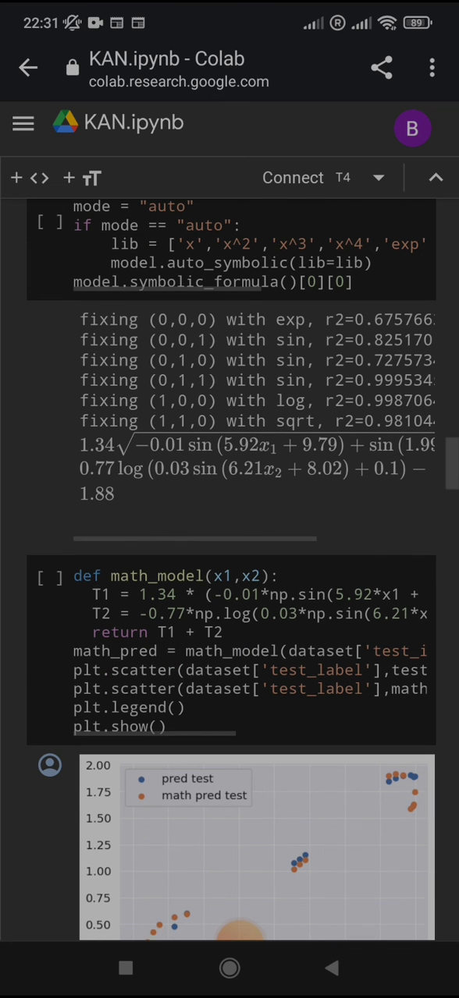
pyautogui.scroll(-3)
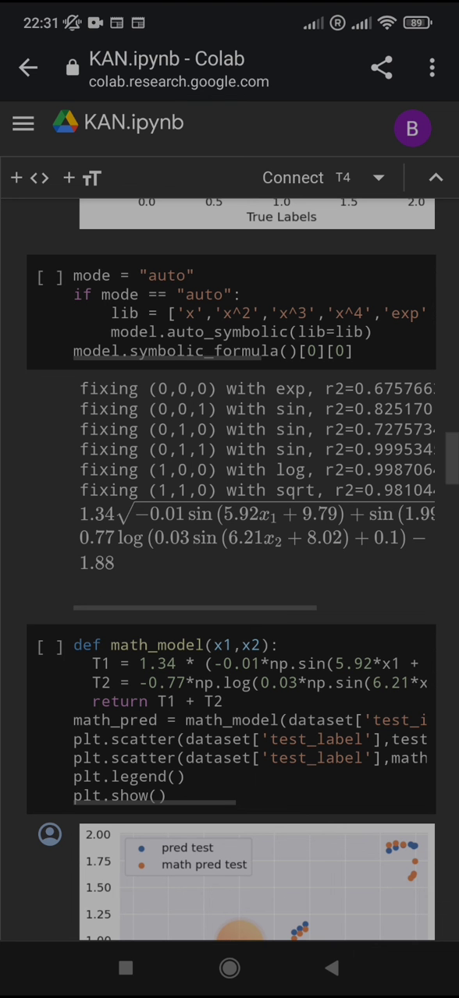
pyautogui.scroll(-3)
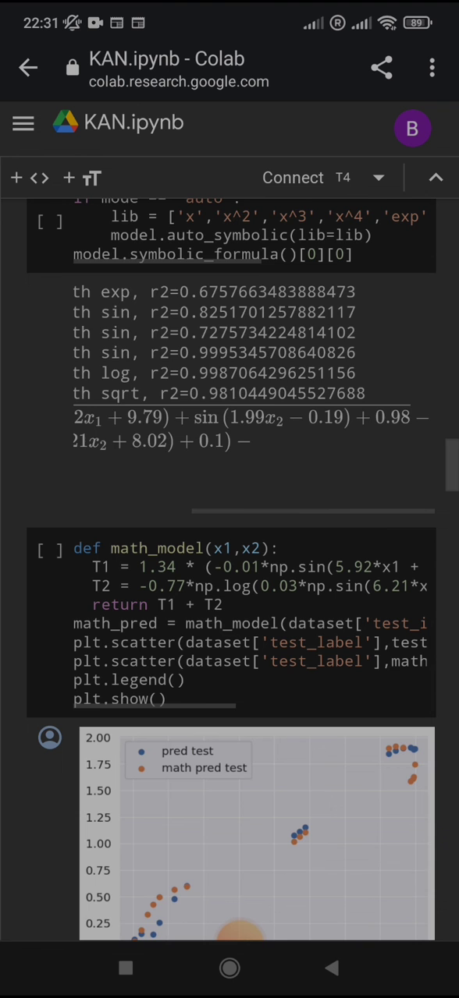
pyautogui.scroll(-3)
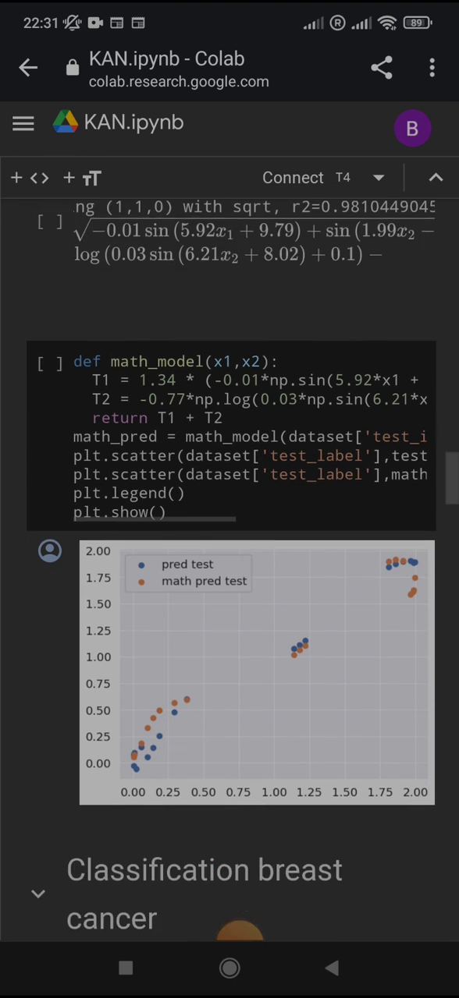
pyautogui.scroll(-3)
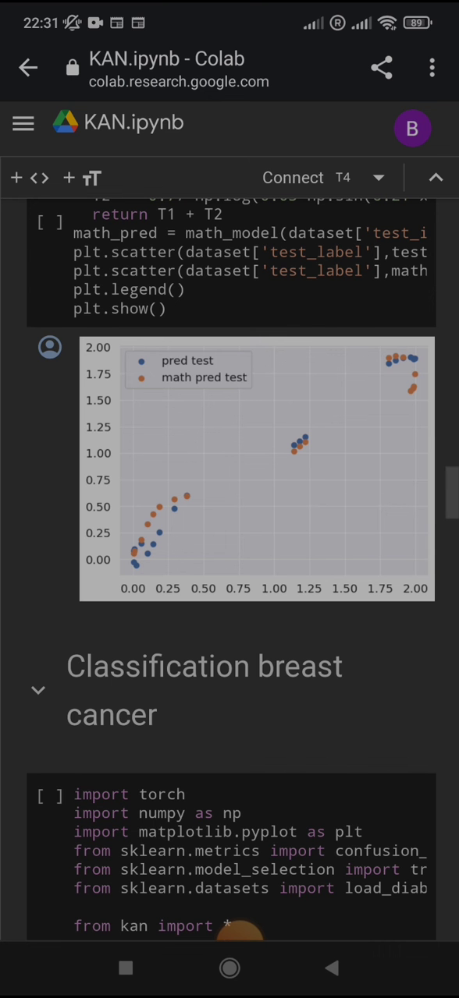
pyautogui.scroll(-3)
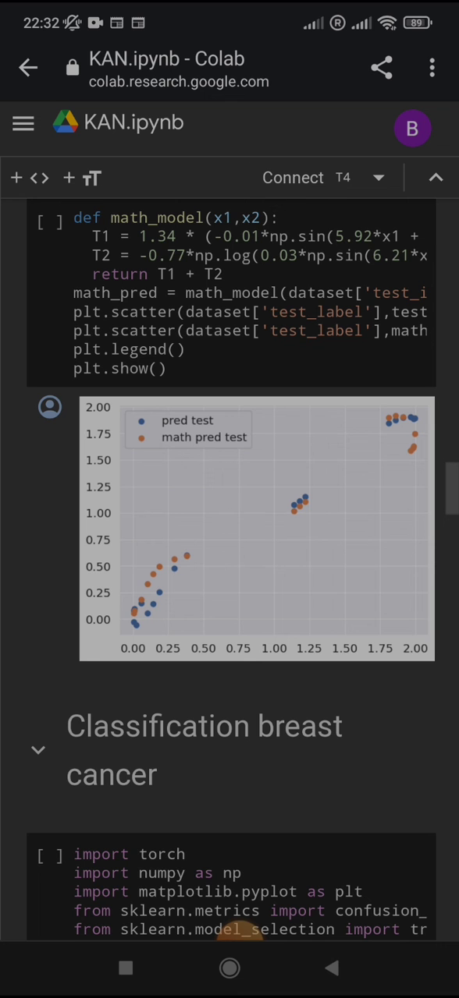
pyautogui.scroll(-3)
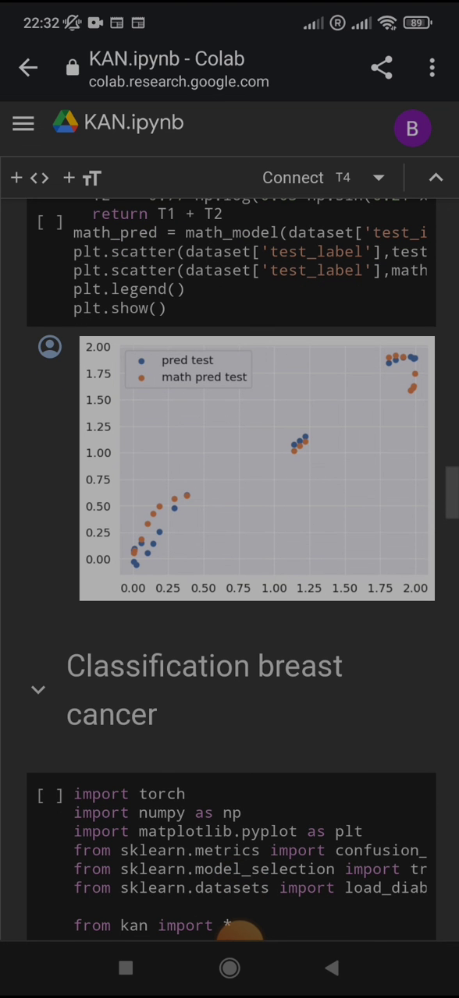
pyautogui.scroll(-3)
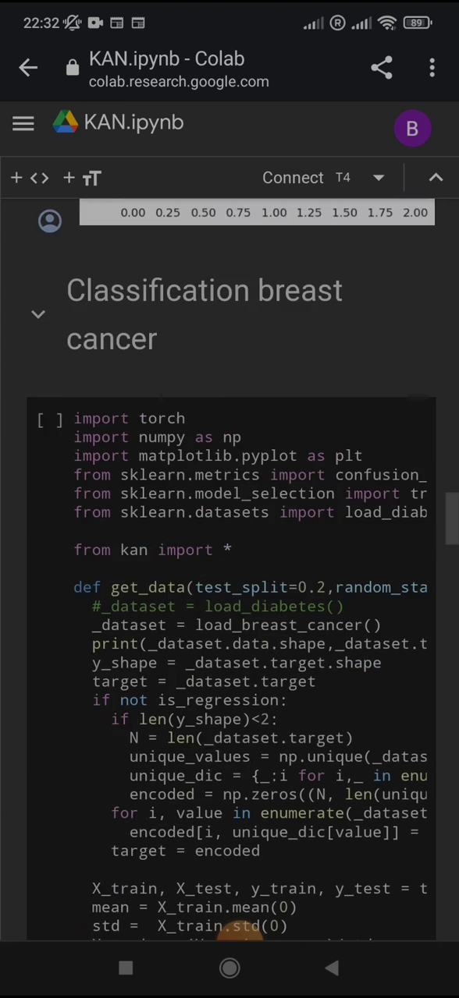
pyautogui.scroll(-3)
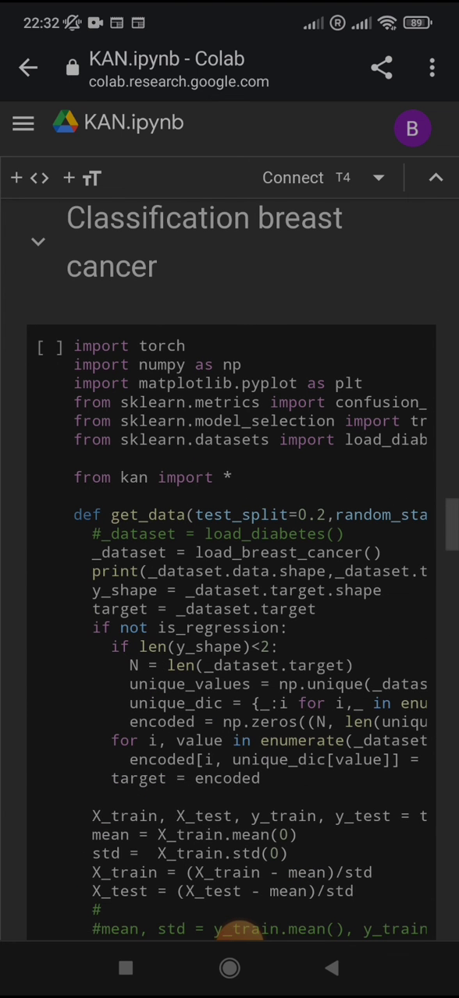
pyautogui.scroll(-3)
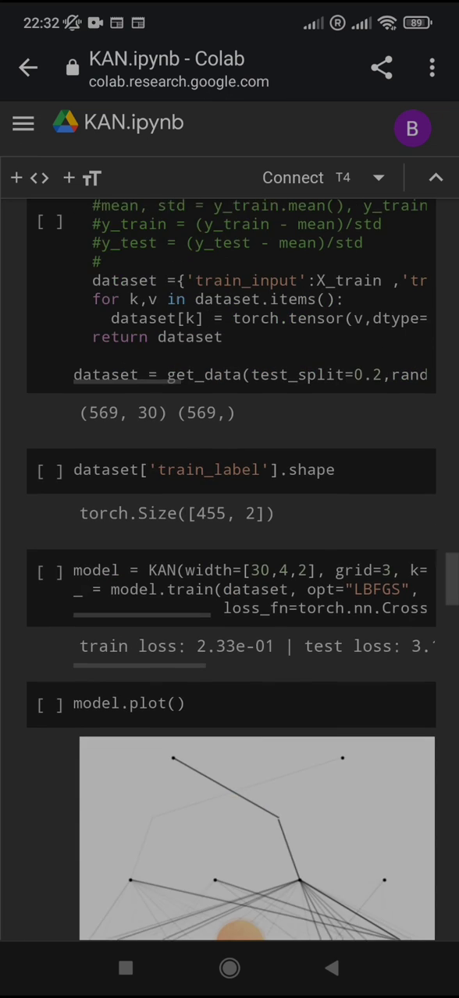
pyautogui.scroll(-3)
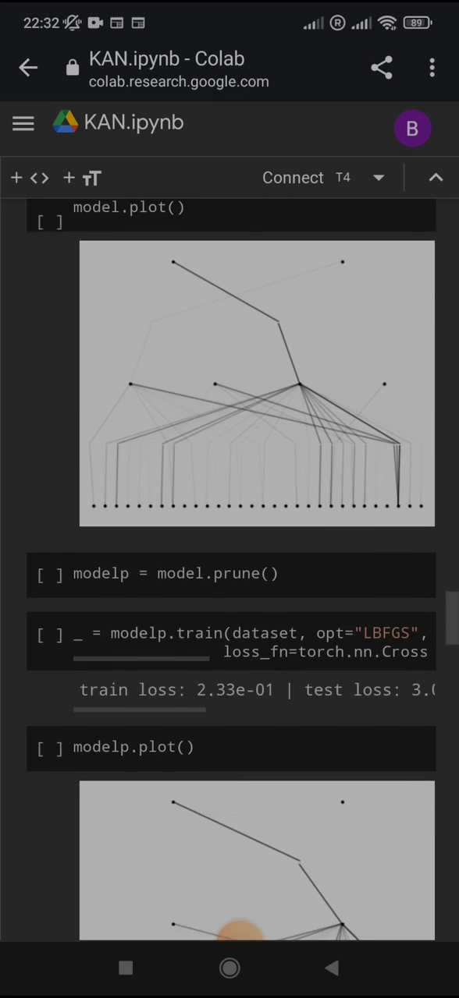
pyautogui.scroll(-3)
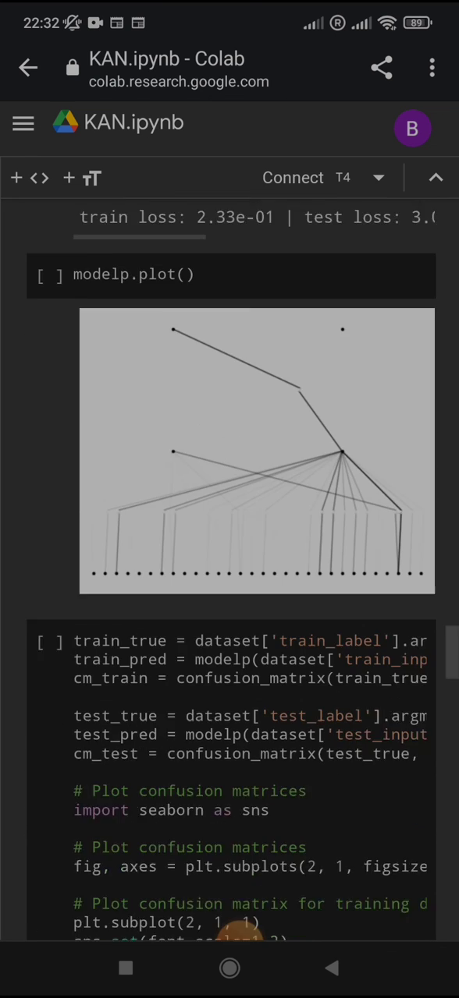
pyautogui.scroll(-3)
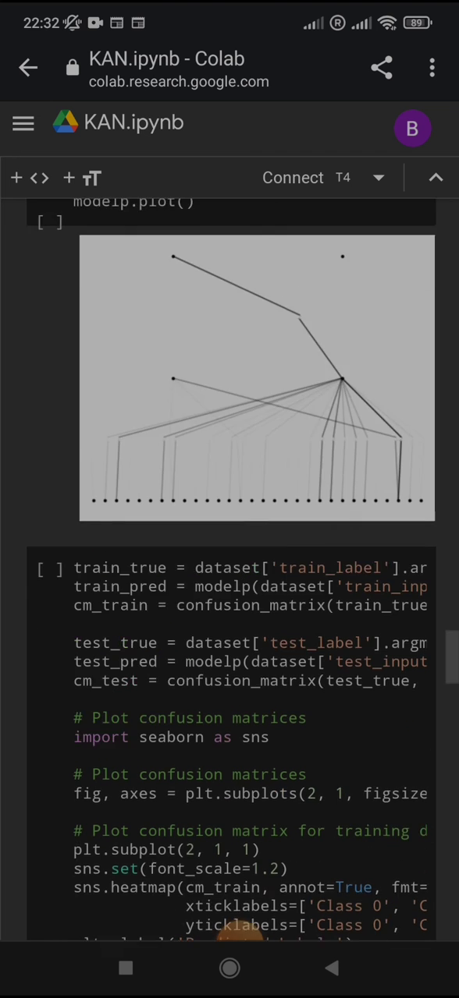
pyautogui.scroll(-3)
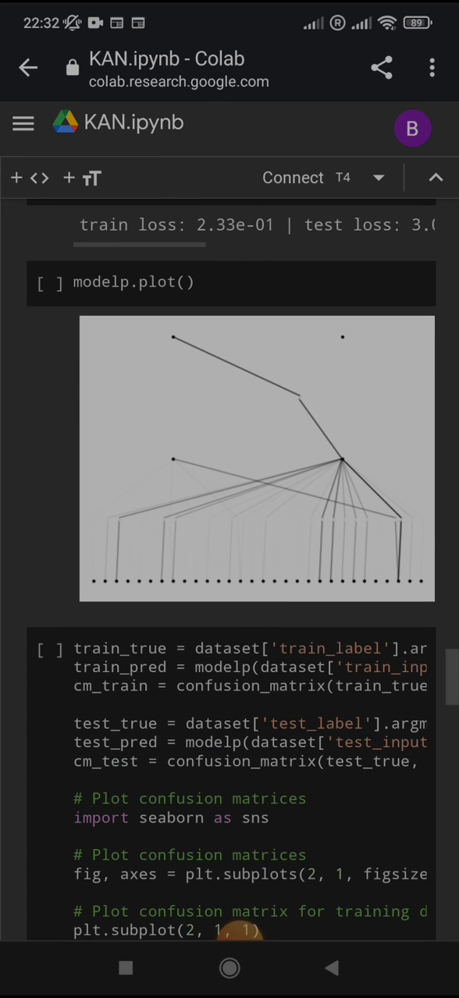
pyautogui.scroll(-3)
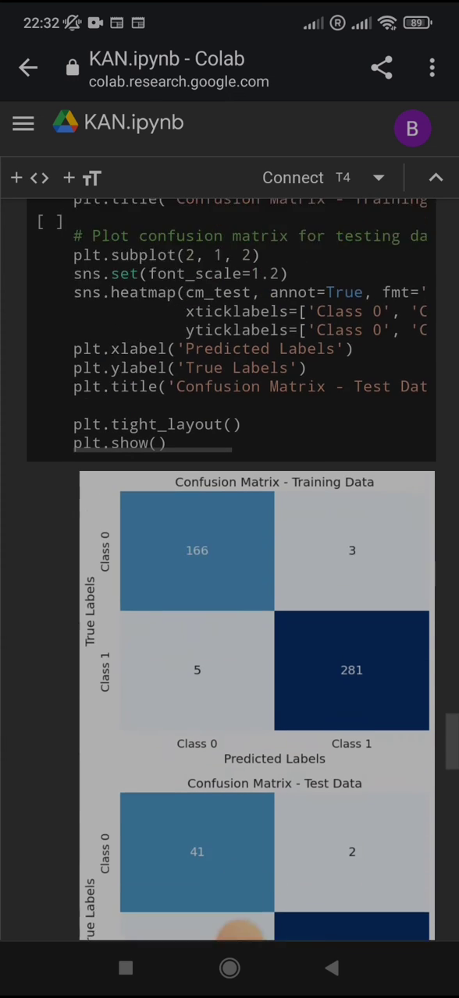
pyautogui.scroll(-3)
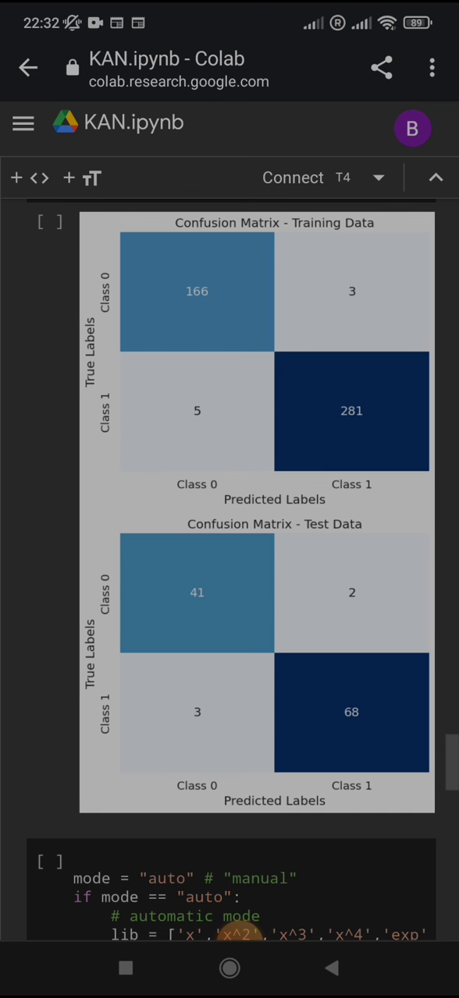
pyautogui.scroll(-3)
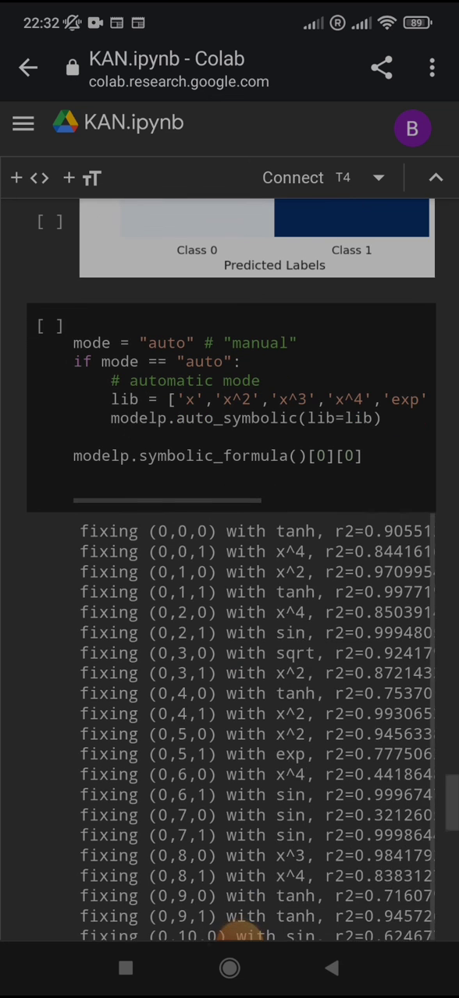
pyautogui.scroll(-3)
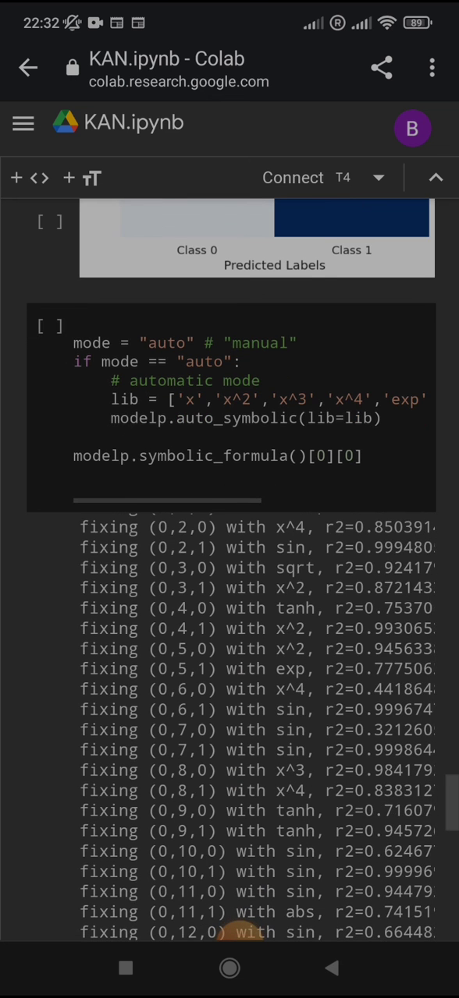
pyautogui.scroll(-3)
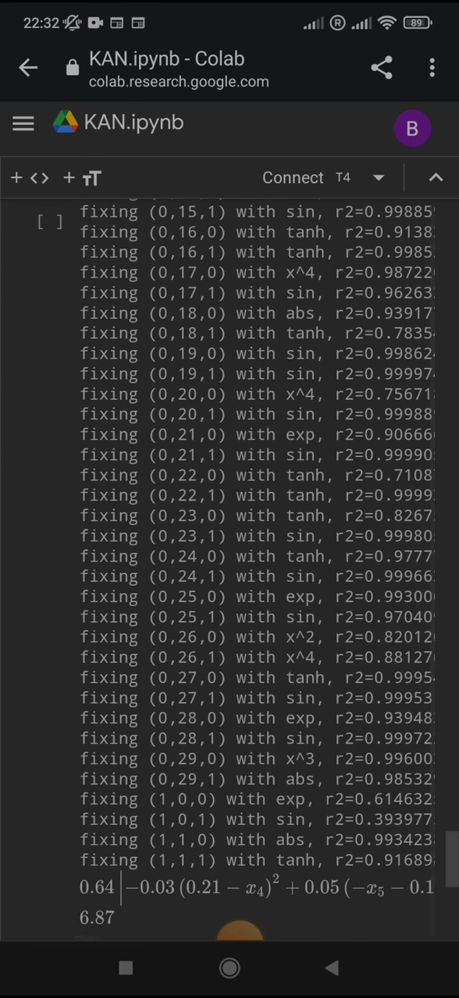
pyautogui.scroll(-3)
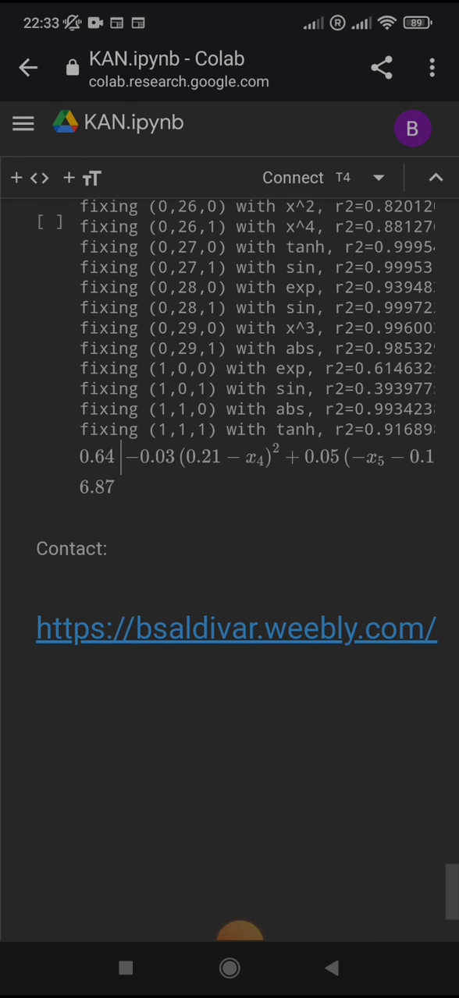